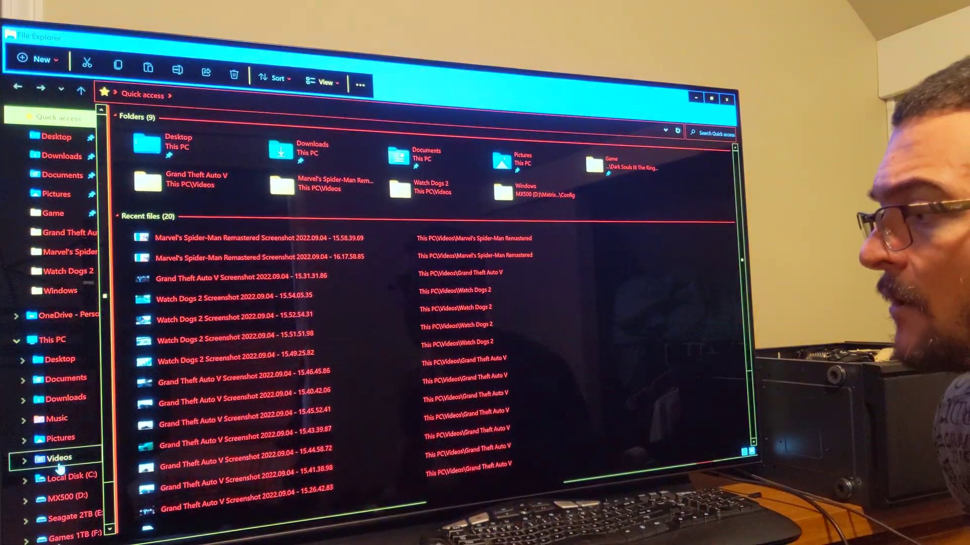
Go to the Videos folder and select the Marvel's Spider-Man Remastered folder.
click(58, 456)
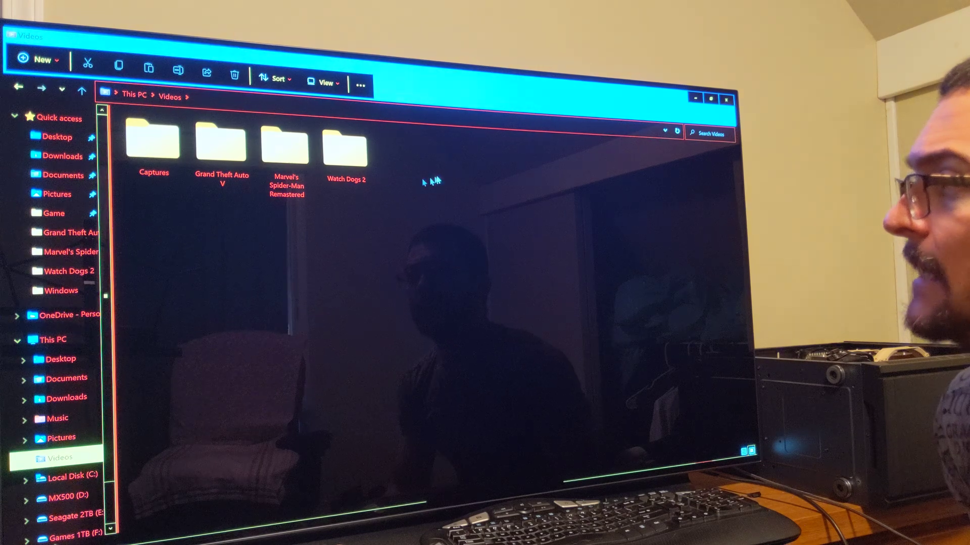
mouse_move(285, 143)
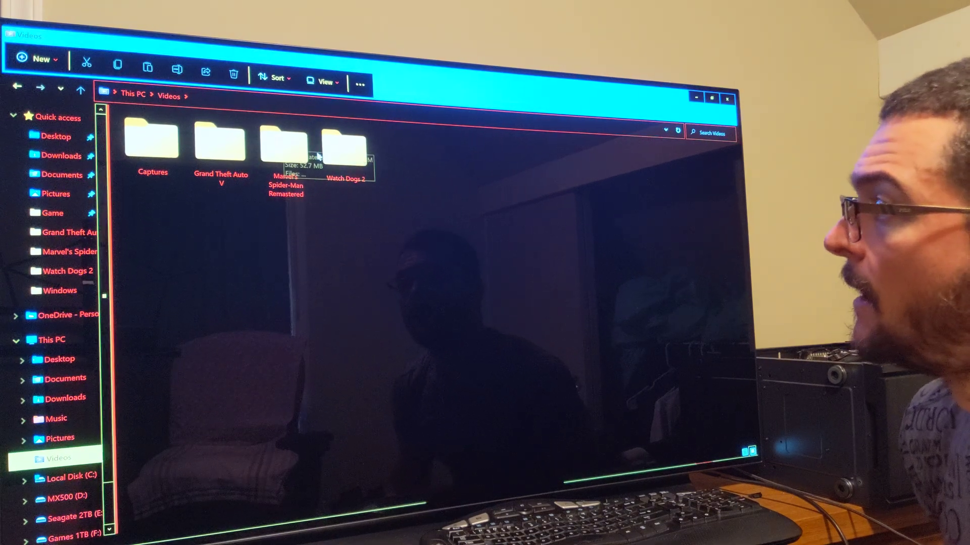
click(285, 143)
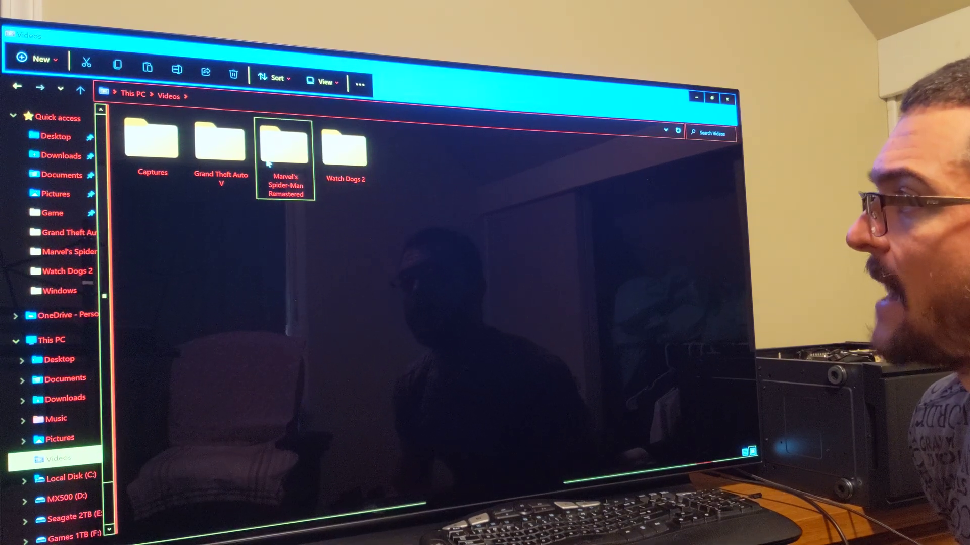
Enter the Spider-Man folder and bring up its screenshots in HDR + WCG Image Viewer side by side.
double_click(284, 142)
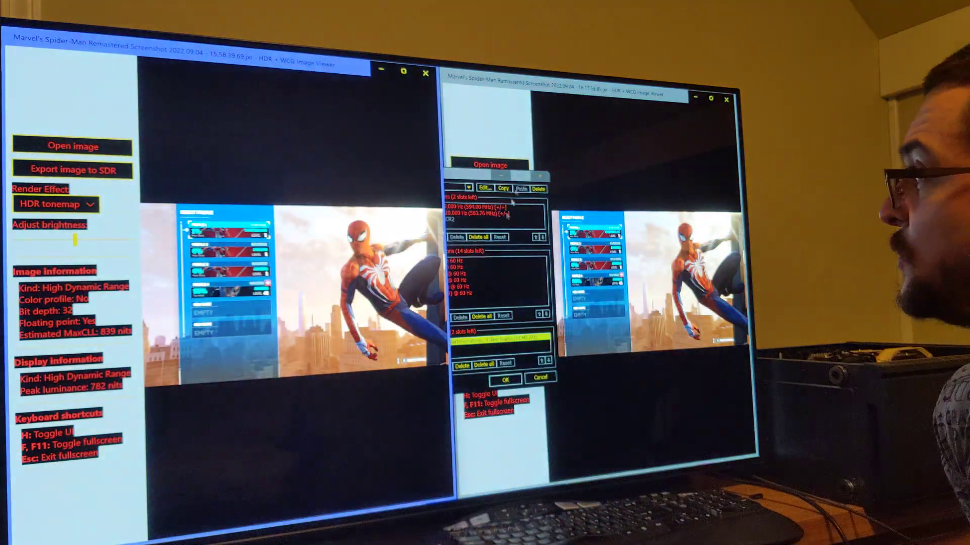
click(505, 379)
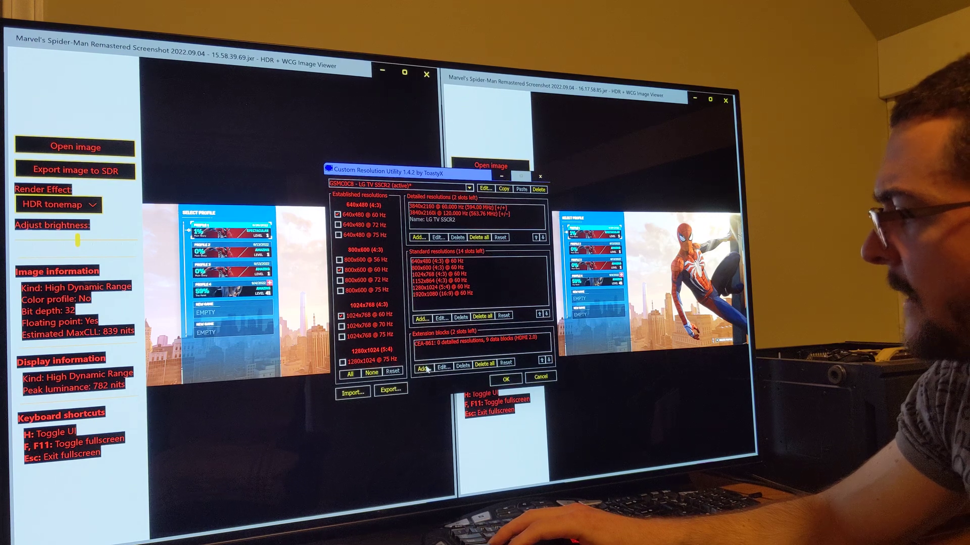
Review the LG TV's detailed resolutions and CEA-861 extension block in CRU, then close it.
click(442, 362)
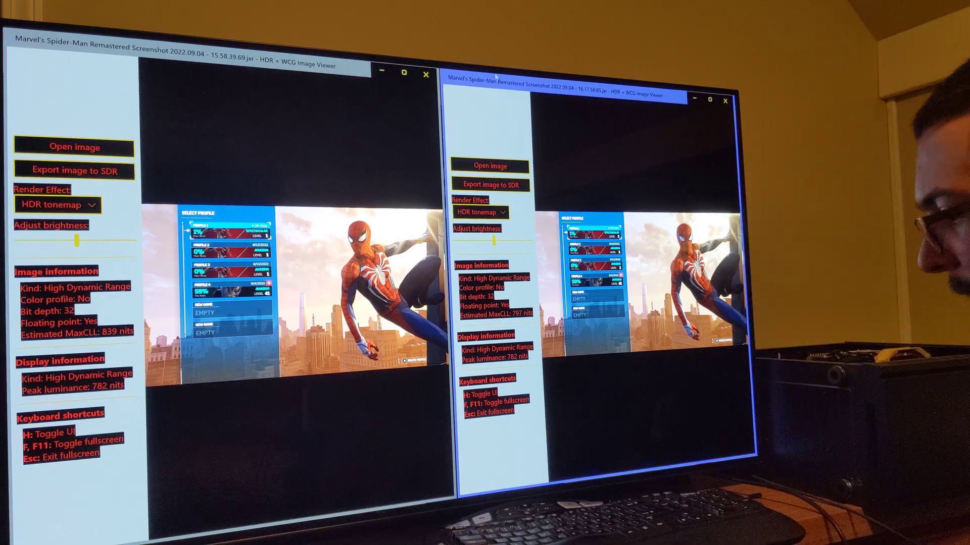
Switch back to CRU, adjust the LG TV's HDR static metadata luminance and confirm the changes.
key(Super+Tab)
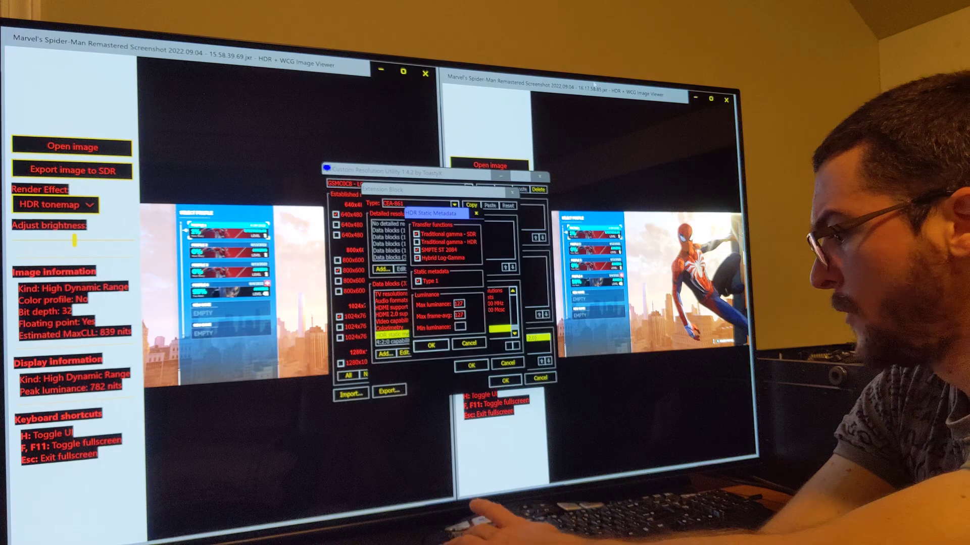
key(Super+Tab)
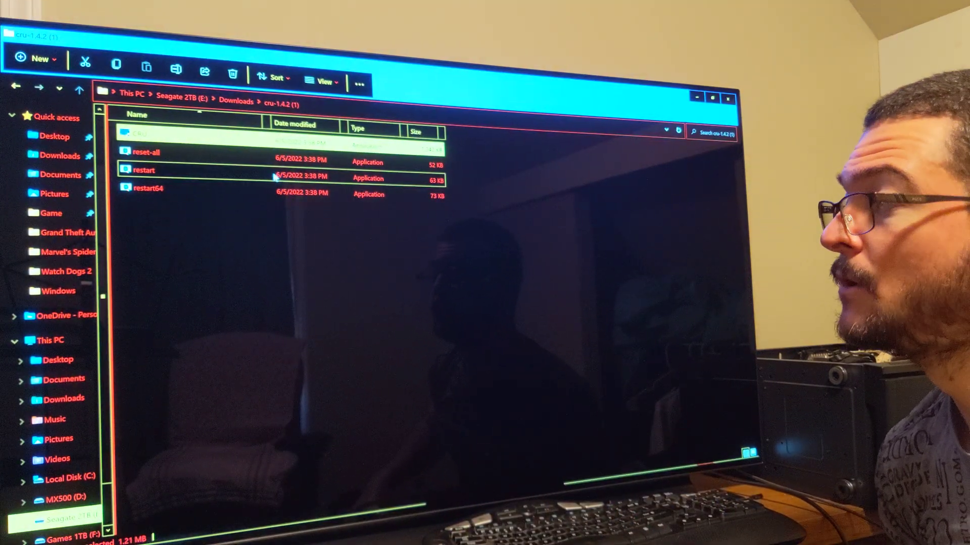
mouse_move(148, 188)
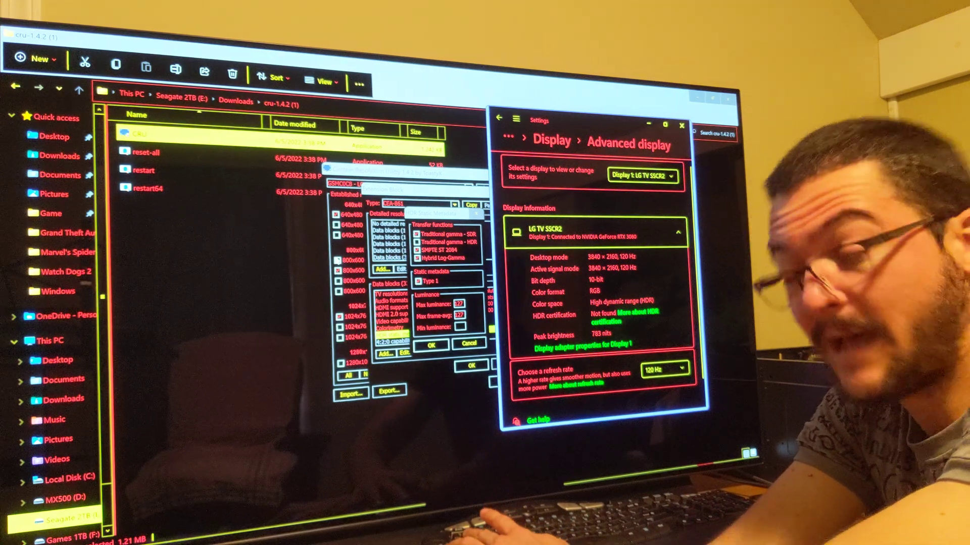
Check the LG TV's advanced display details in Settings, then return to the screenshots folder.
key(Super+Tab)
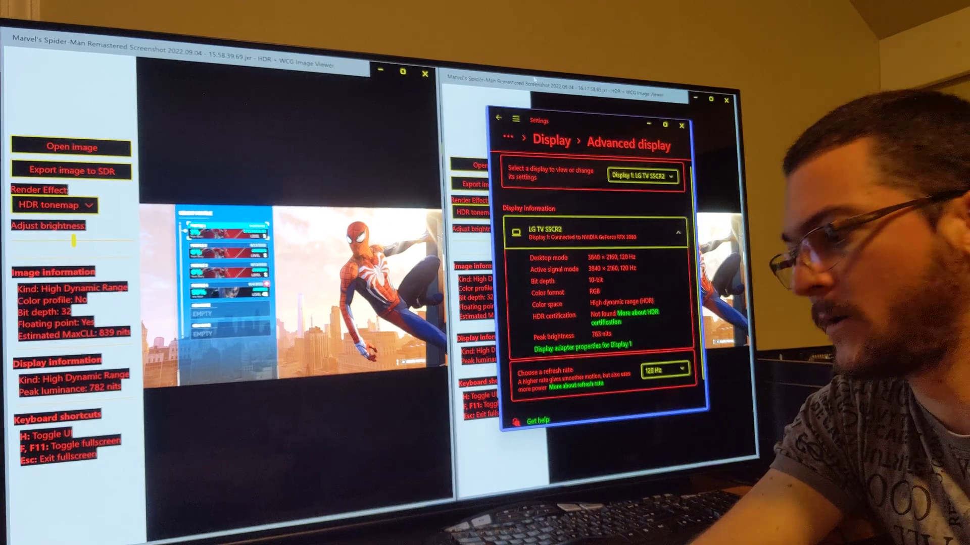
key(Super+Tab)
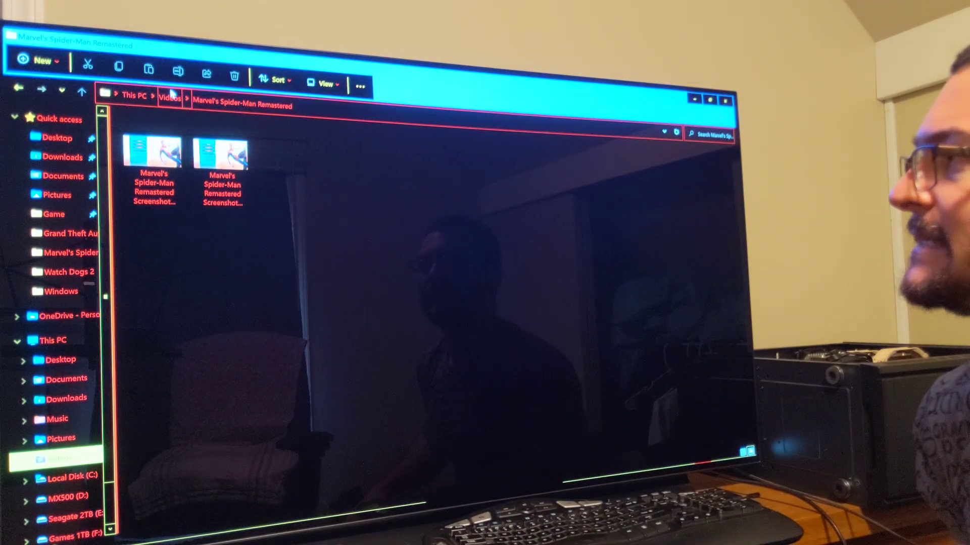
Open a Grand Theft Auto V screenshot with HDR + WCG Image Viewer via Open with.
click(70, 233)
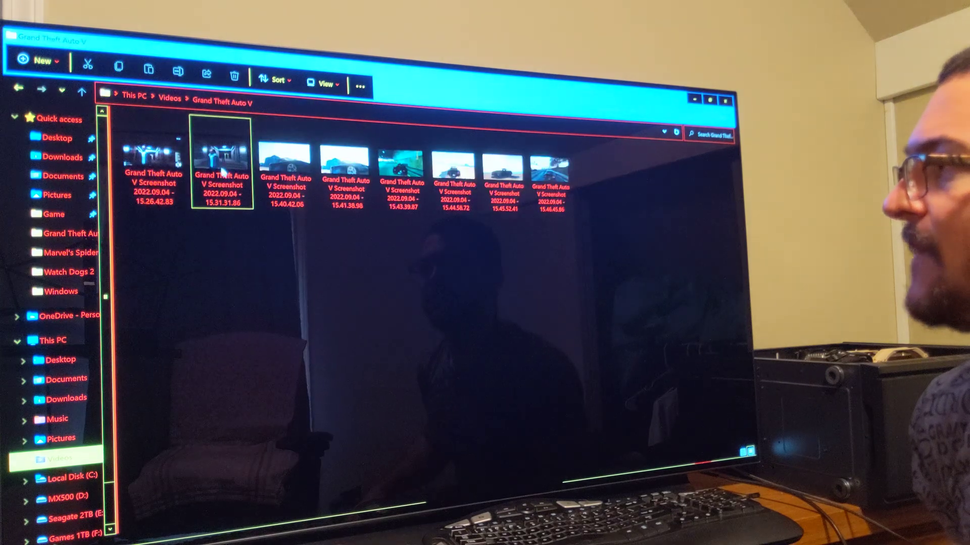
click(153, 151)
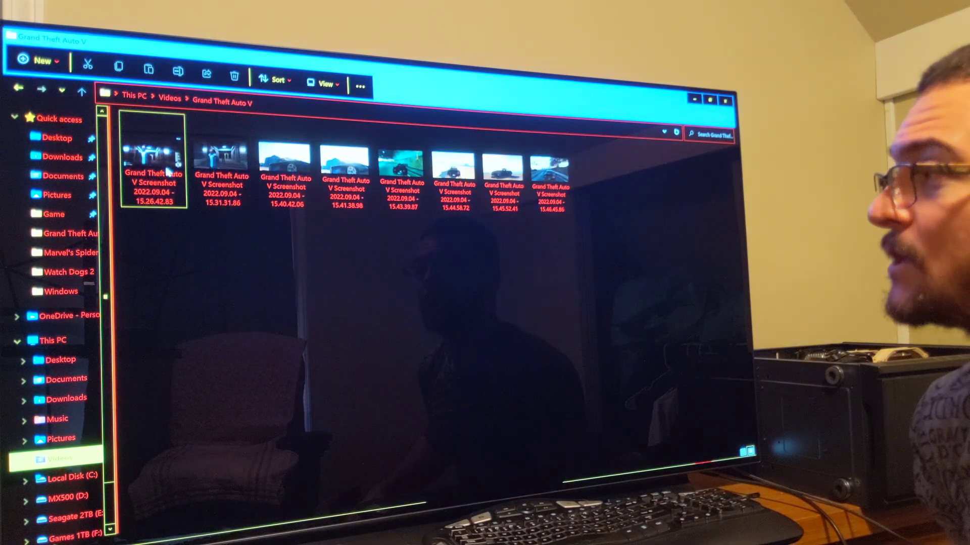
right_click(221, 155)
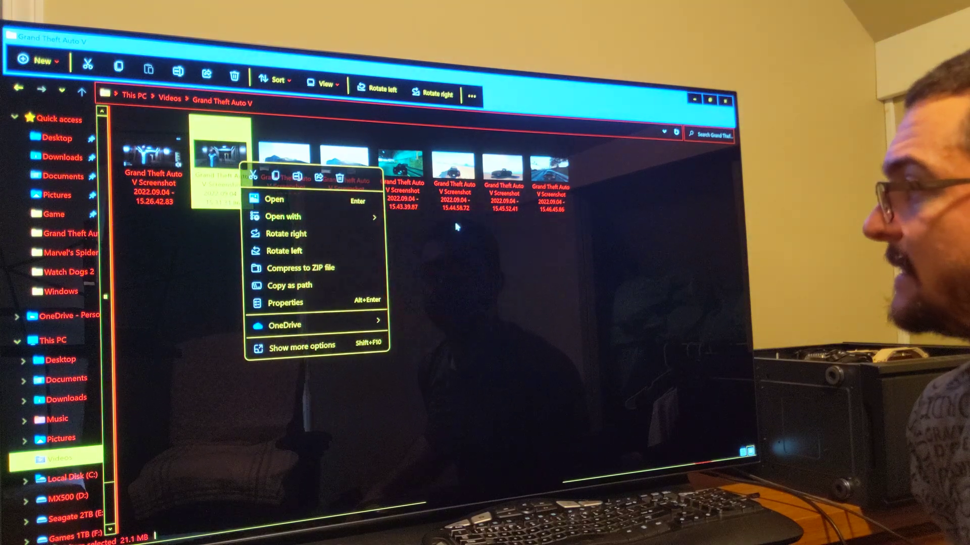
click(274, 199)
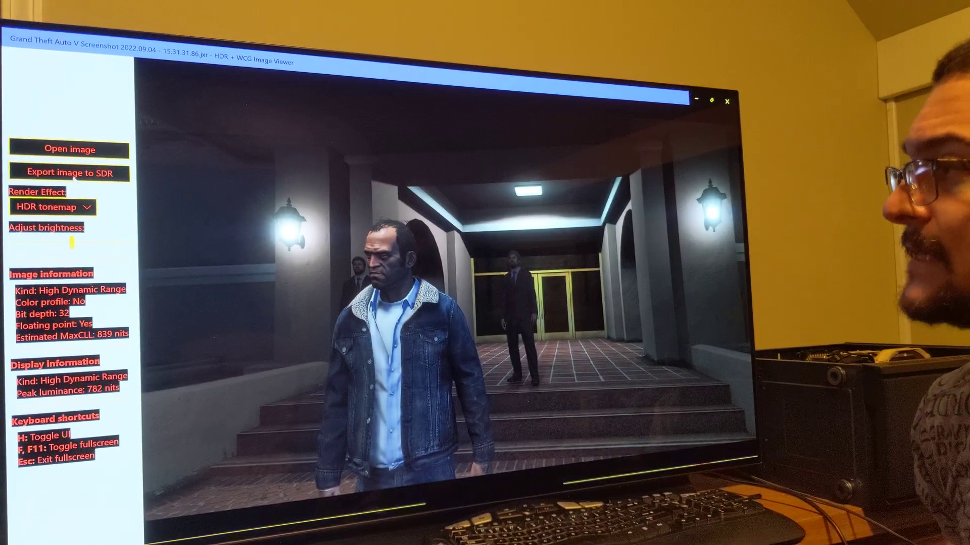
Load the sunlit car screenshot (15.40.42.06) and then the 15.44.58.72 screenshot in the viewer.
click(71, 149)
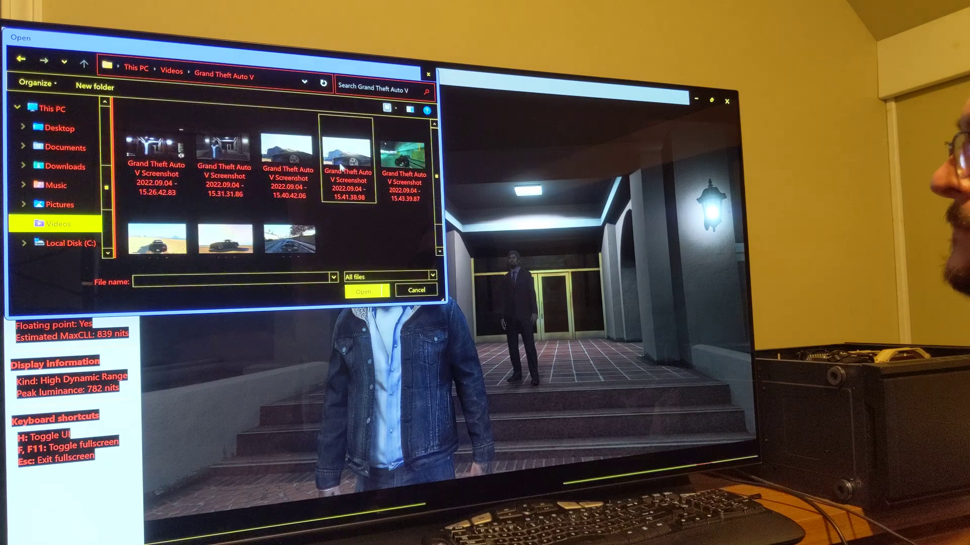
double_click(288, 149)
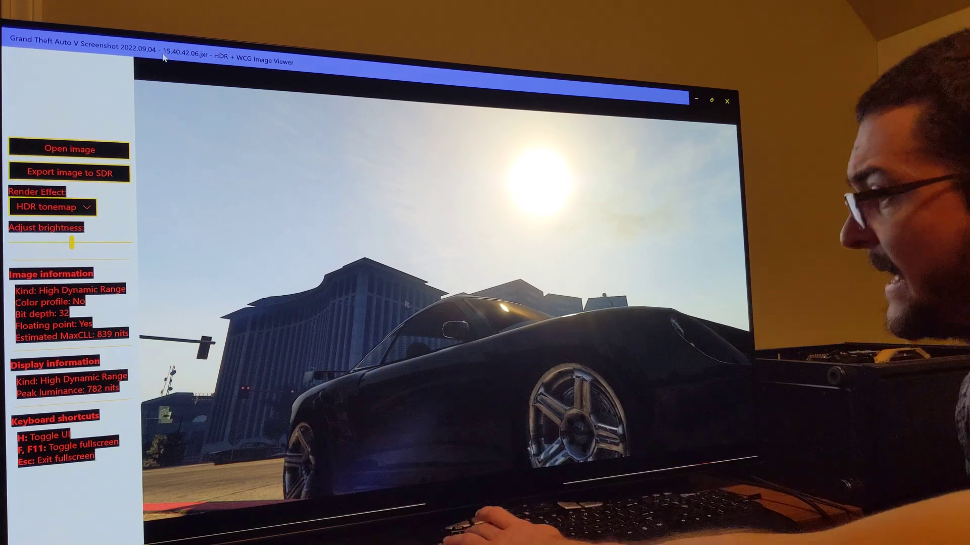
click(70, 150)
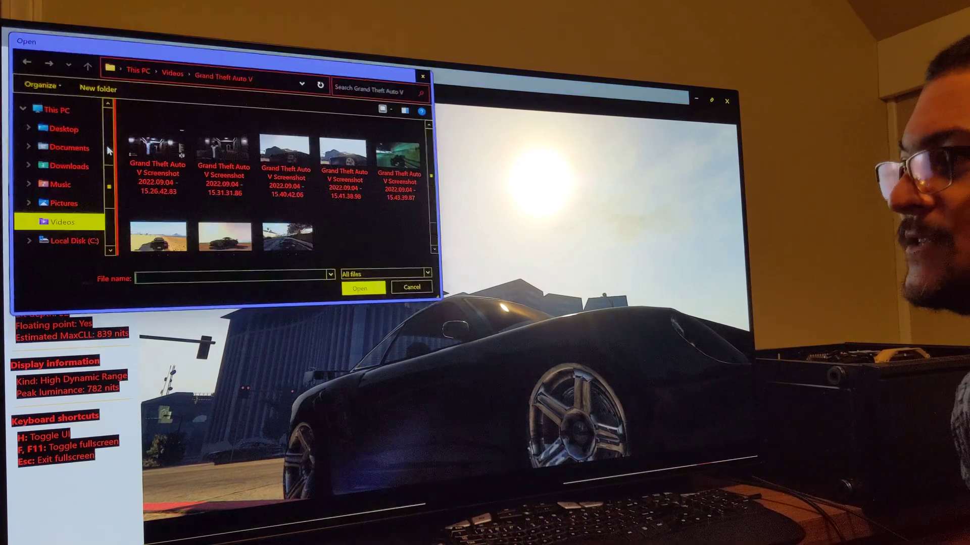
click(401, 151)
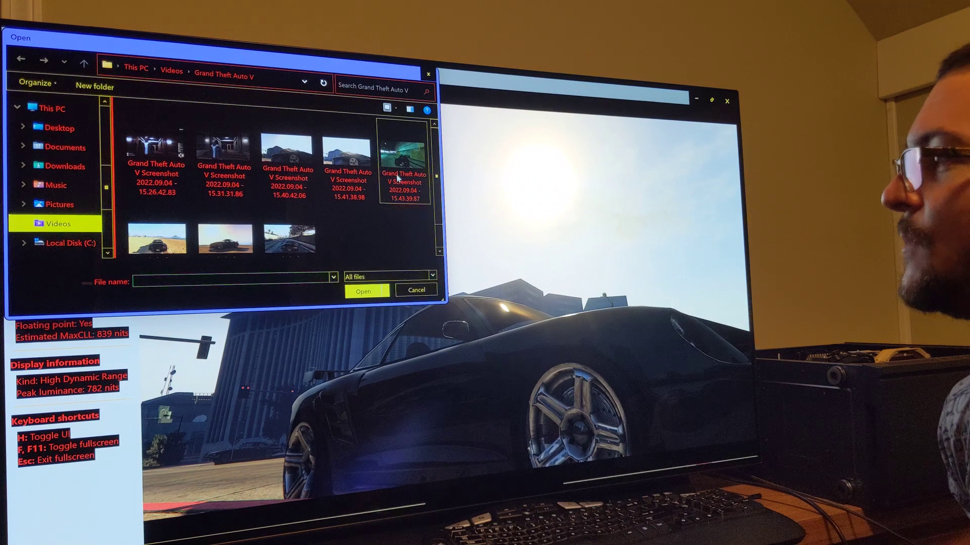
click(157, 236)
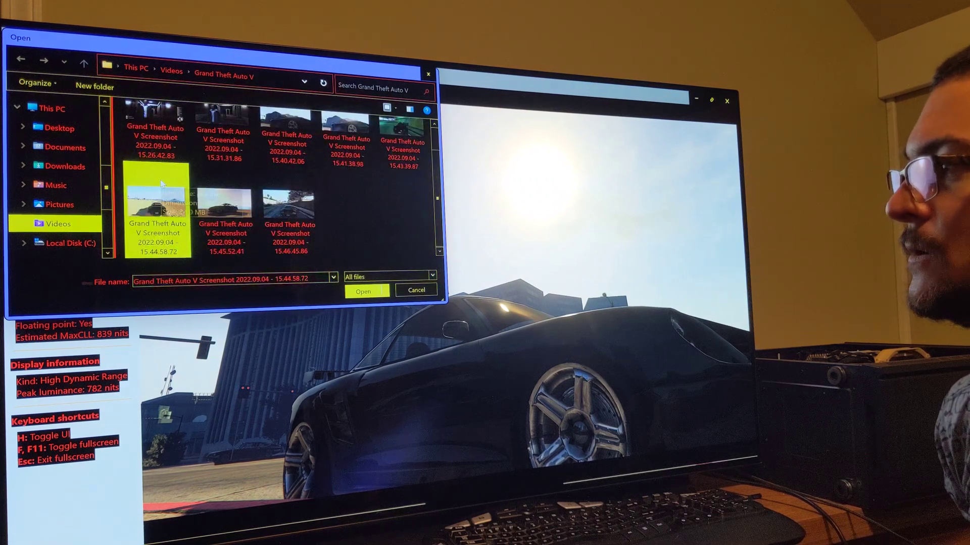
click(365, 291)
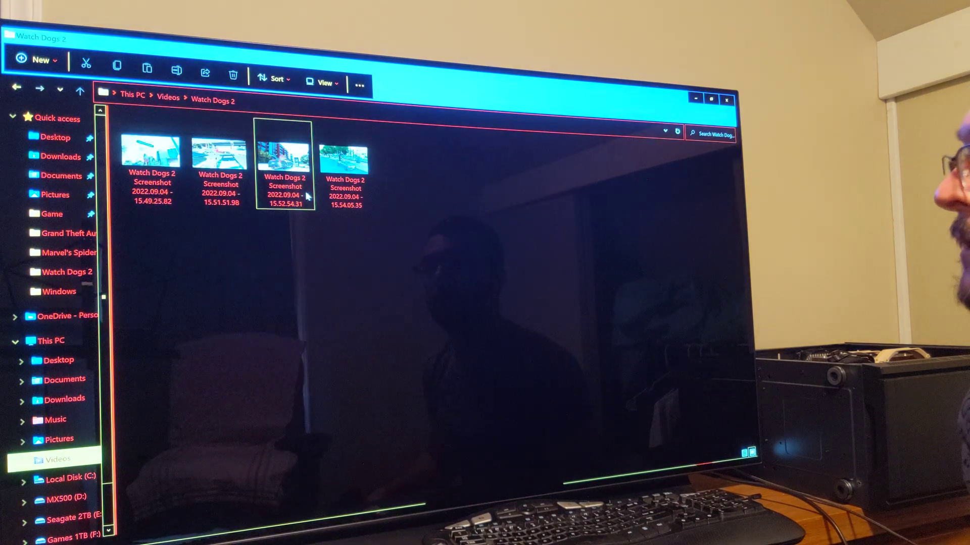
Preview the first Watch Dogs 2 screenshot in Photos, close it and list apps to open it with.
click(152, 151)
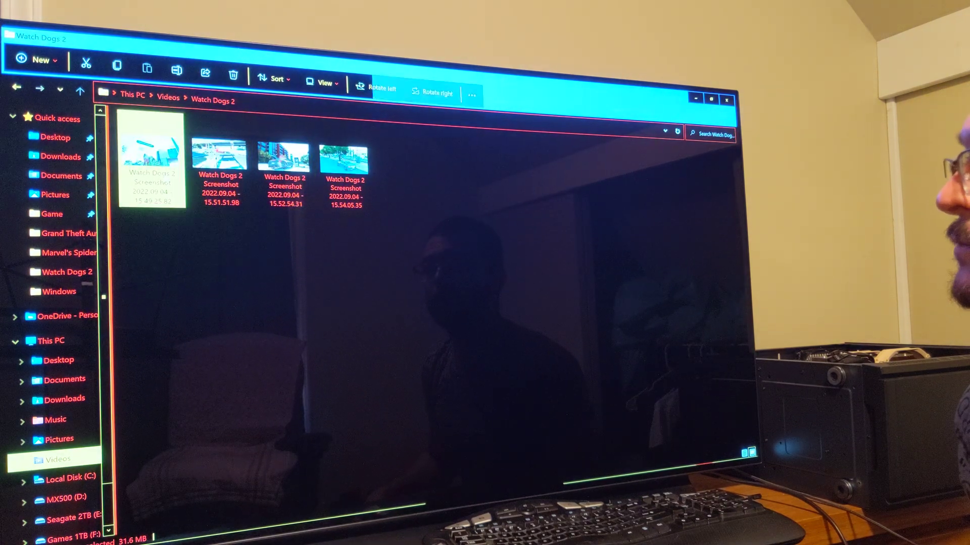
double_click(151, 165)
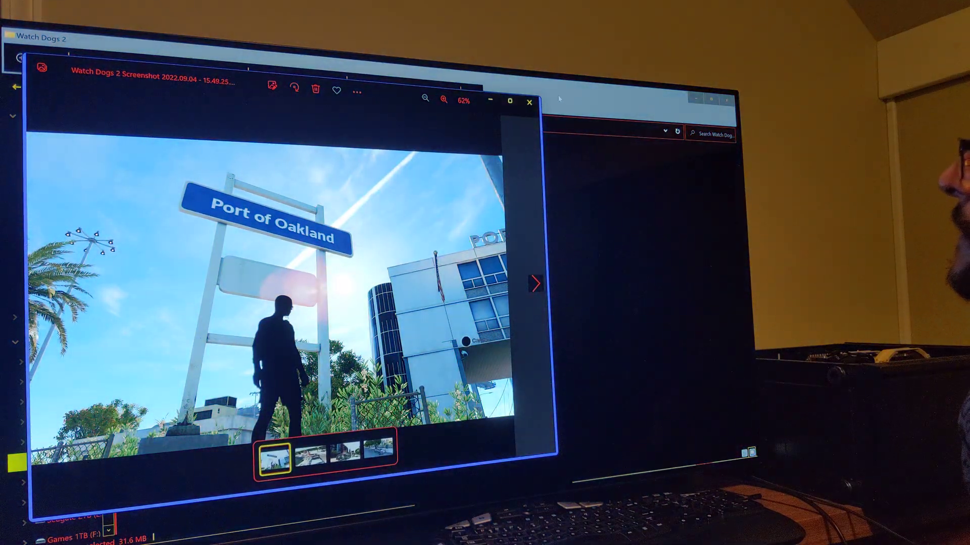
click(529, 101)
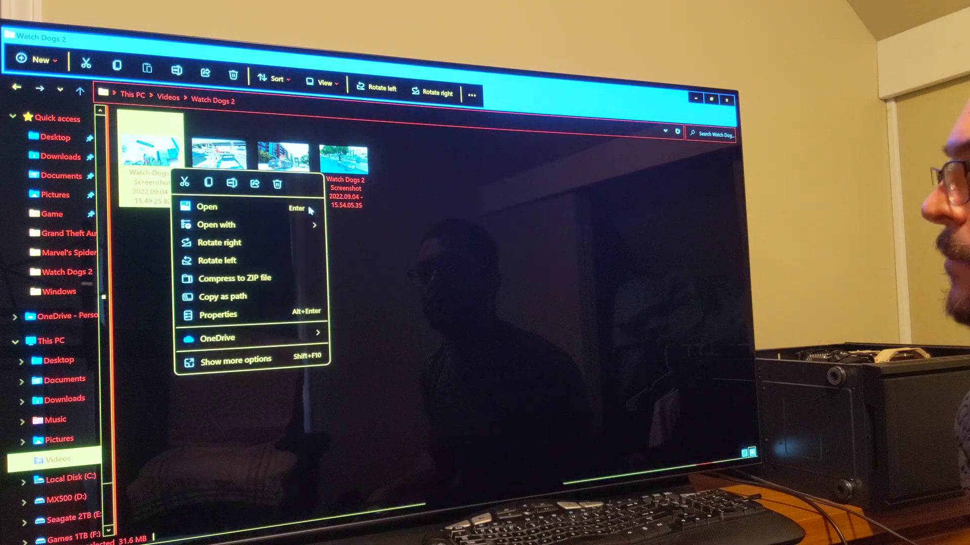
mouse_move(430, 161)
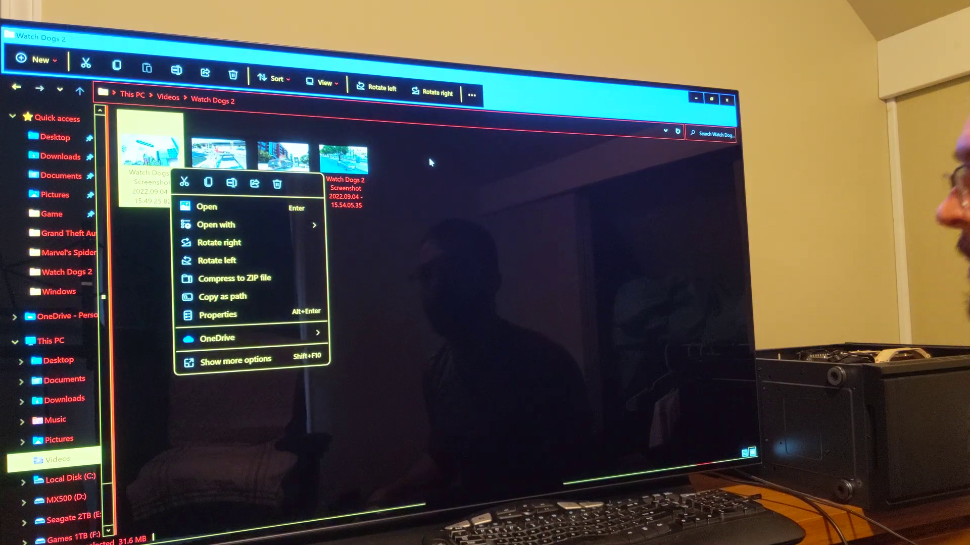
click(216, 224)
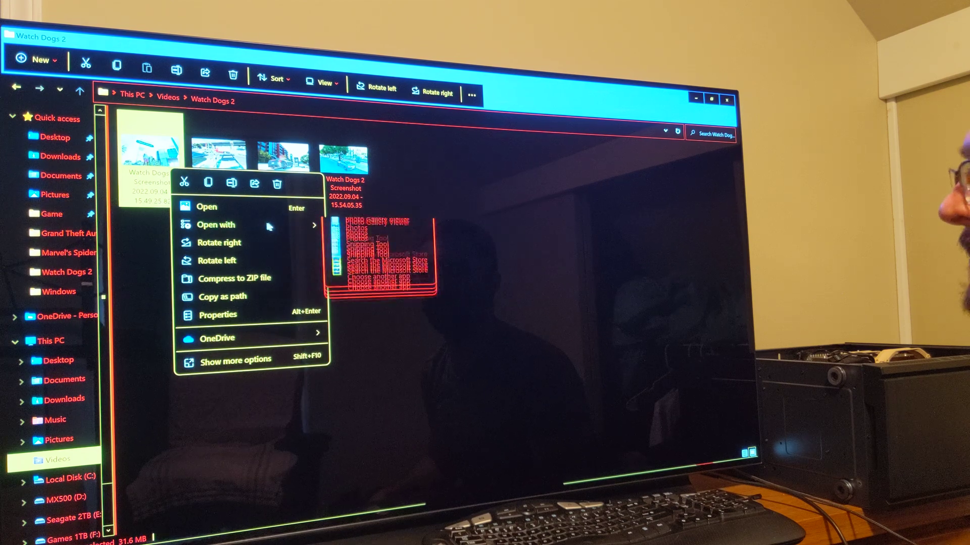